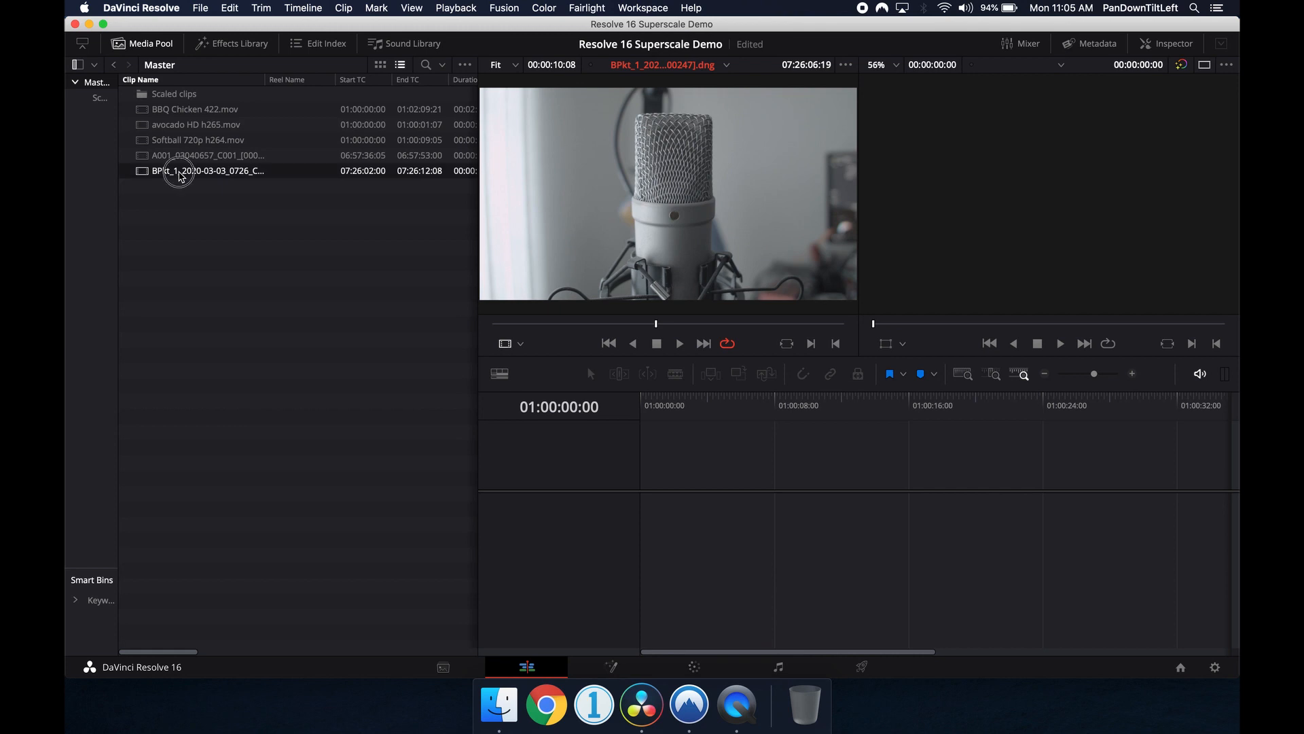
Step: Open the context menu for the BPkt microphone clip in the Media Pool
right_click(208, 171)
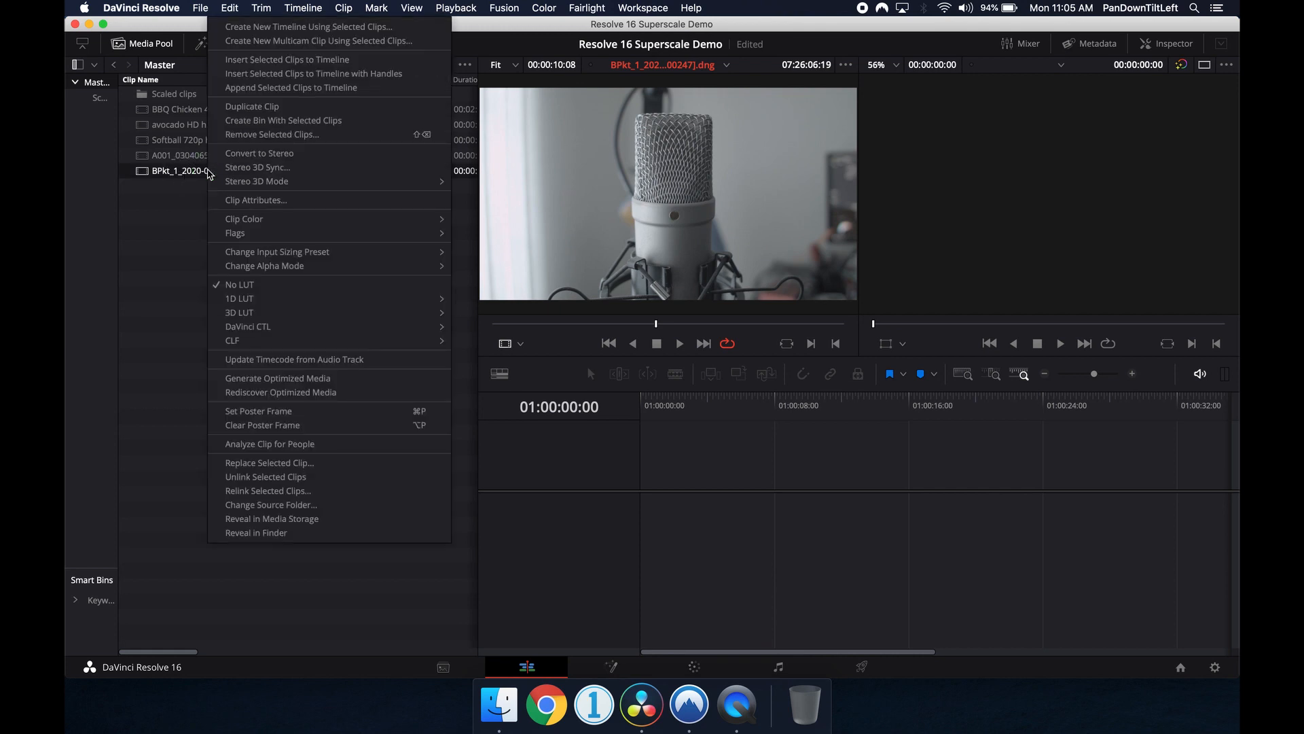
mouse_move(255, 200)
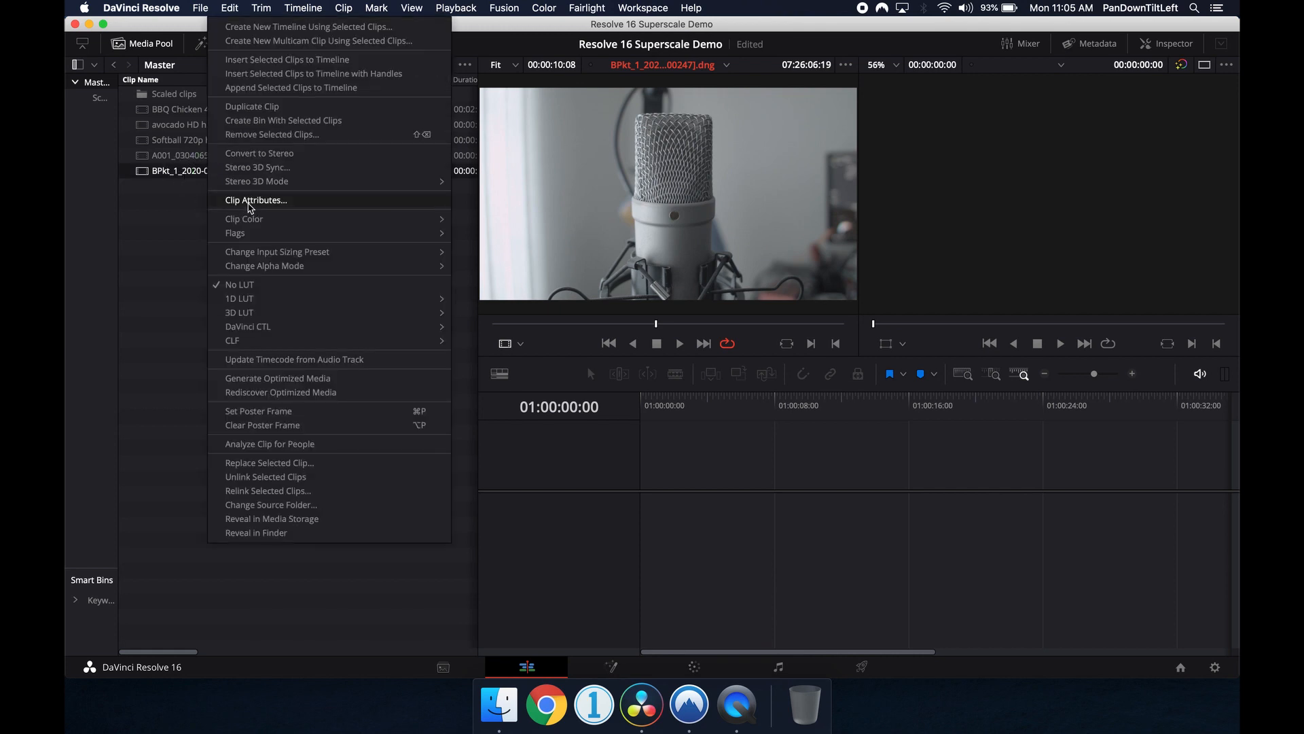
Step: In Clip Attributes, set Super Scale to 2x with Medium sharpness and noise reduction
click(256, 199)
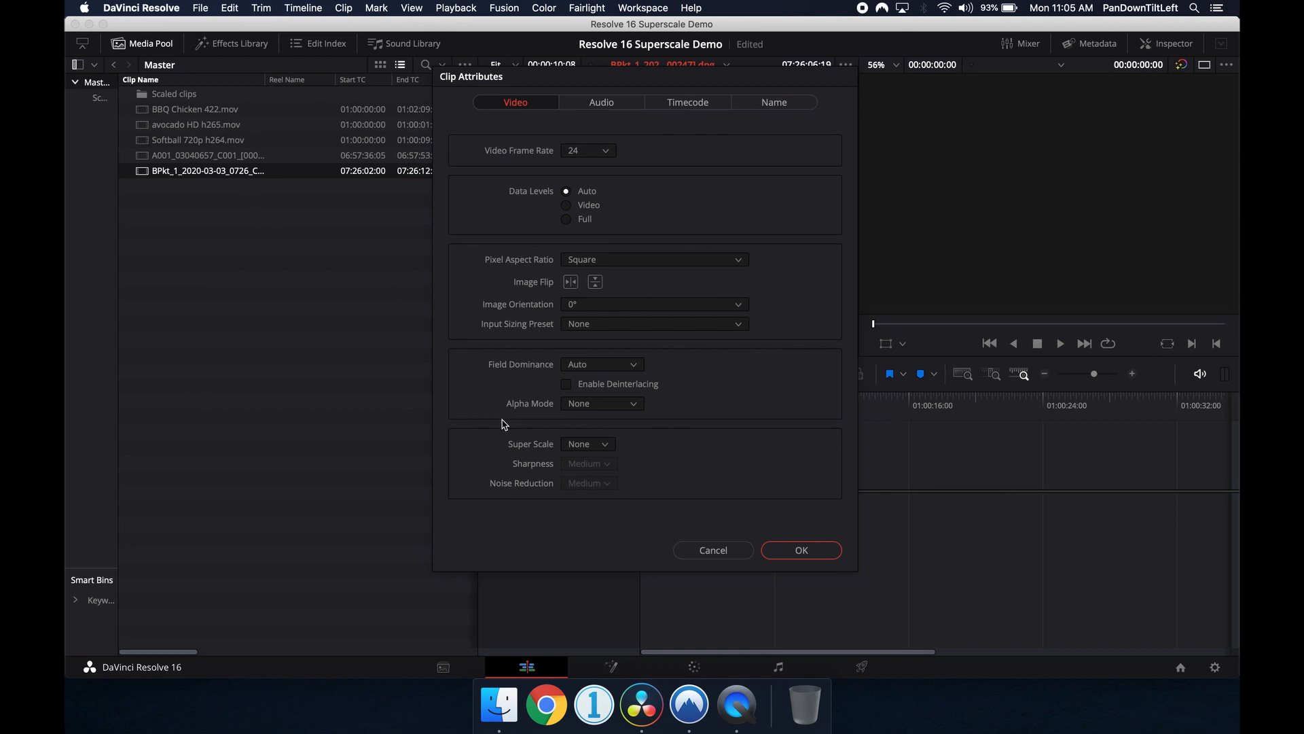
mouse_move(591, 429)
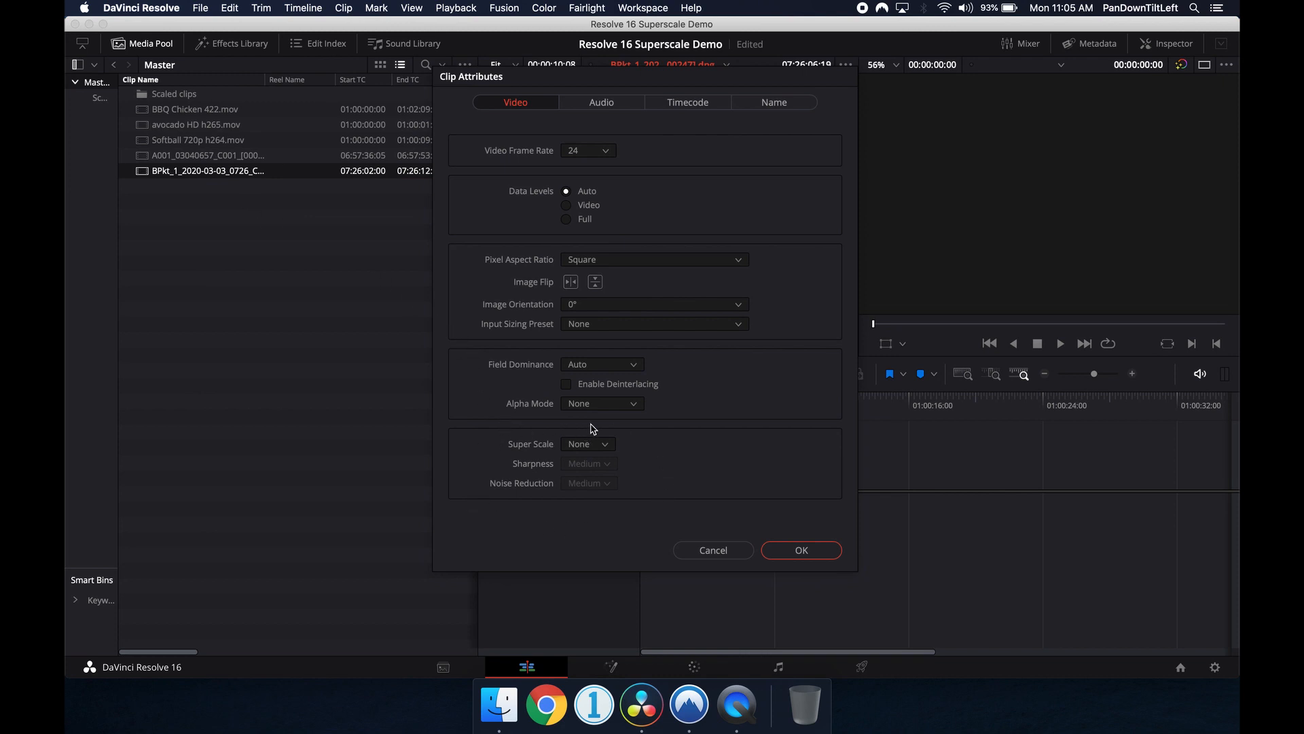
click(586, 444)
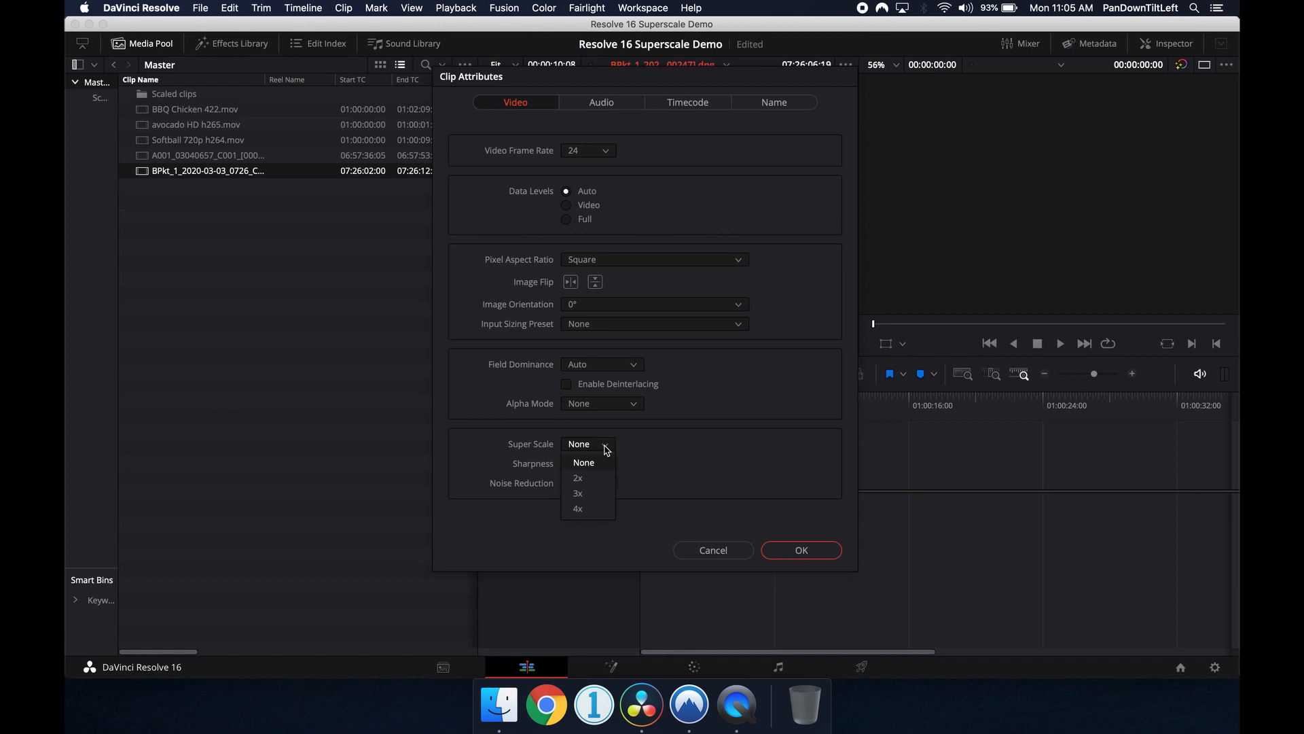
mouse_move(578, 493)
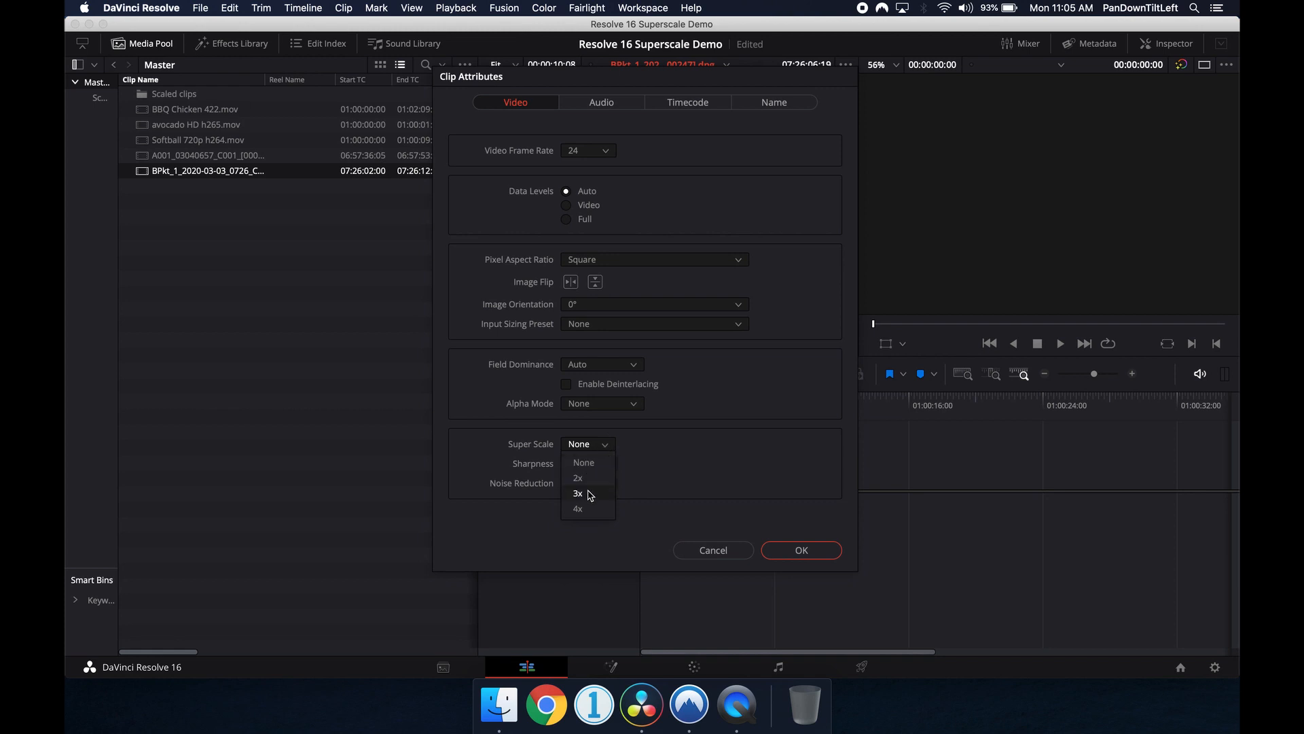
mouse_move(591, 500)
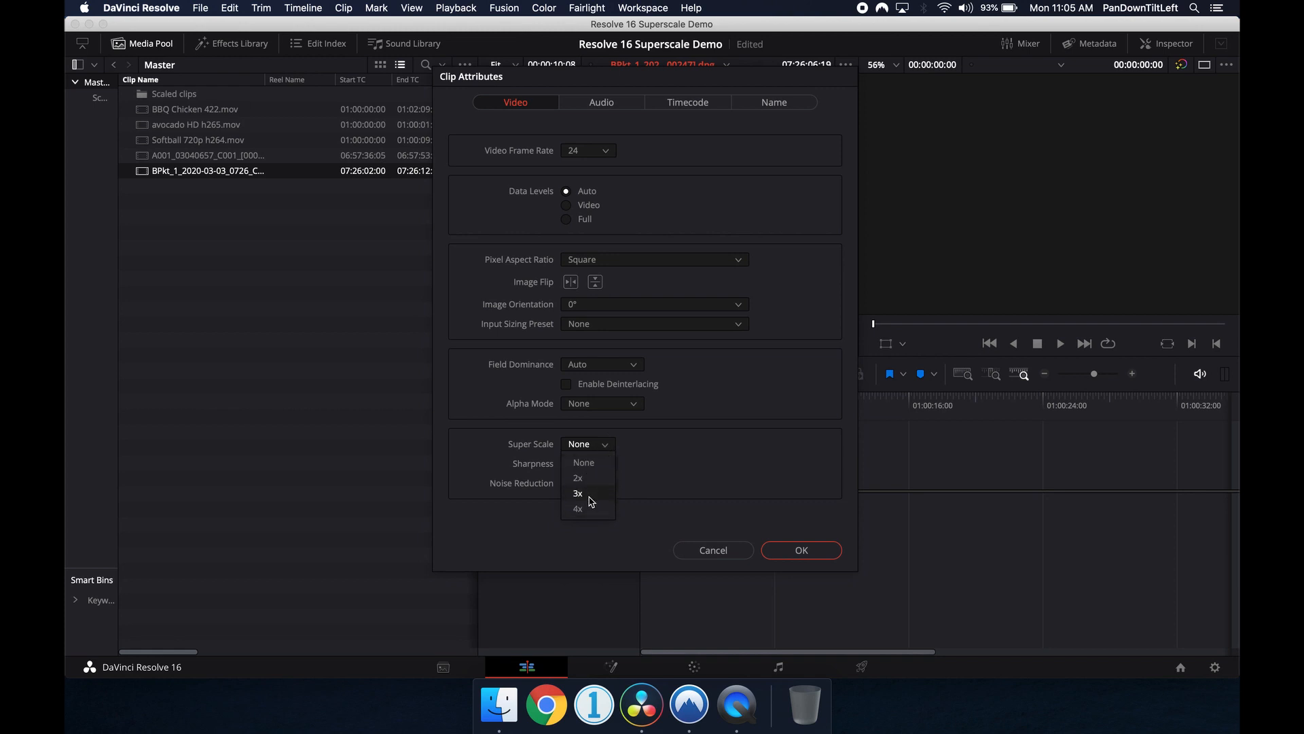
mouse_move(597, 485)
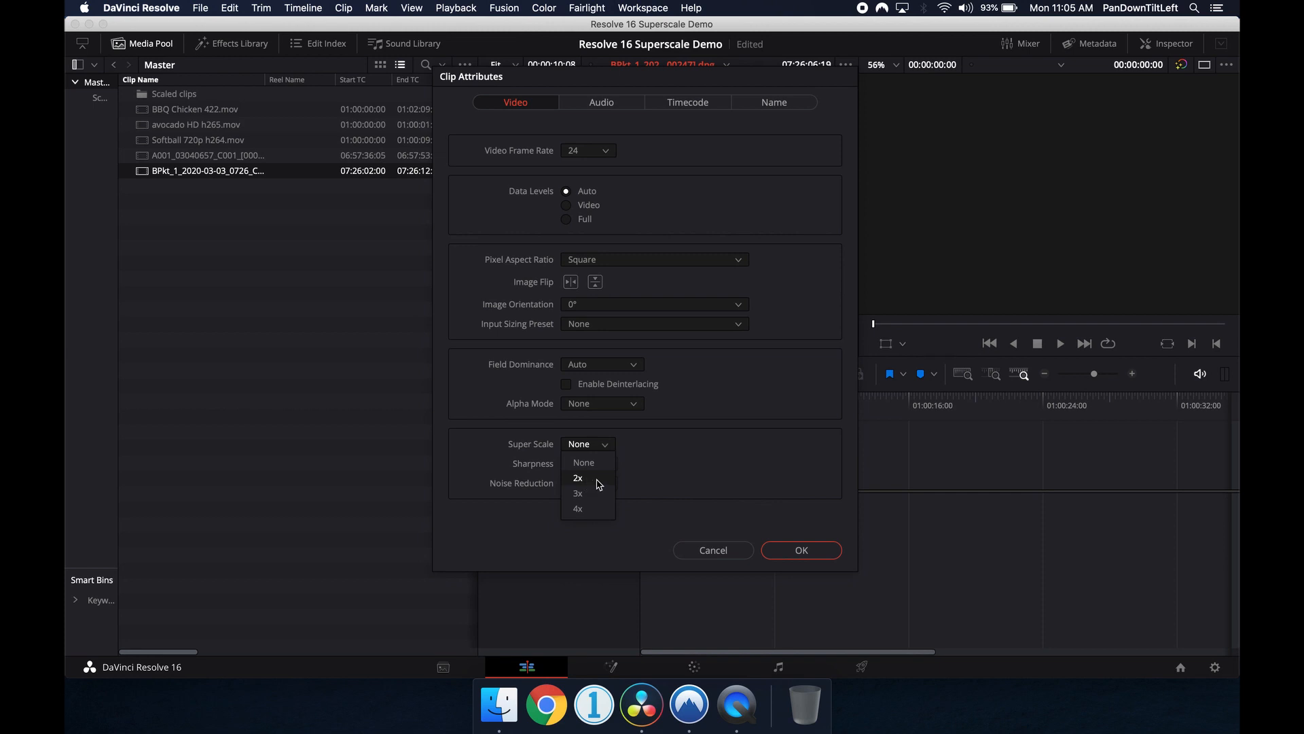
mouse_move(660, 477)
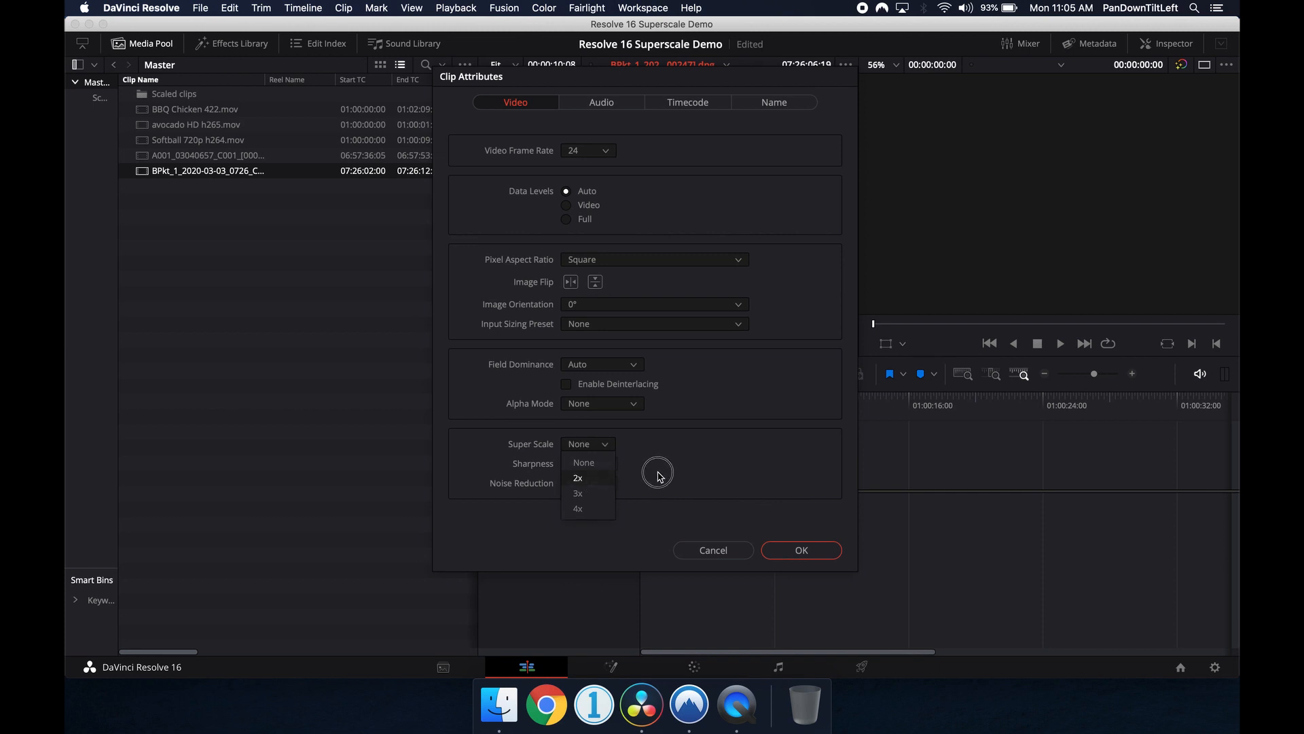
click(583, 462)
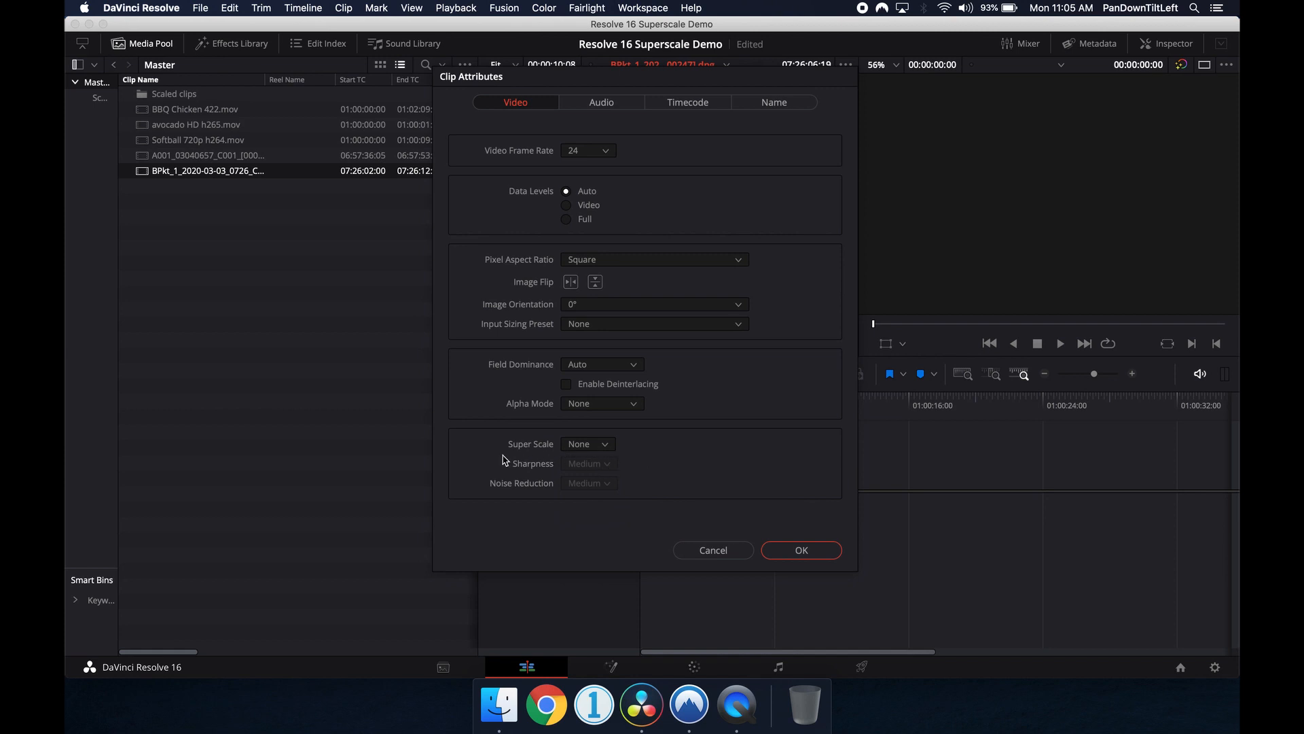
mouse_move(586, 460)
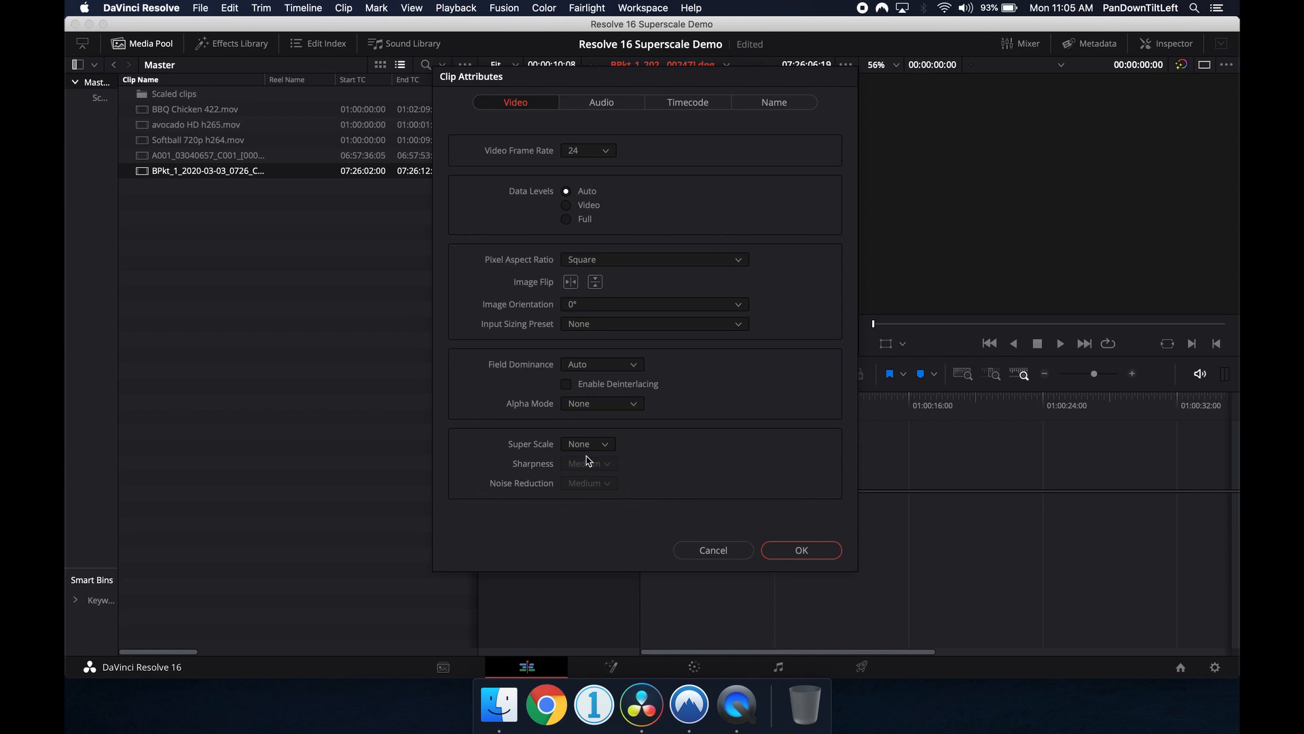
click(587, 444)
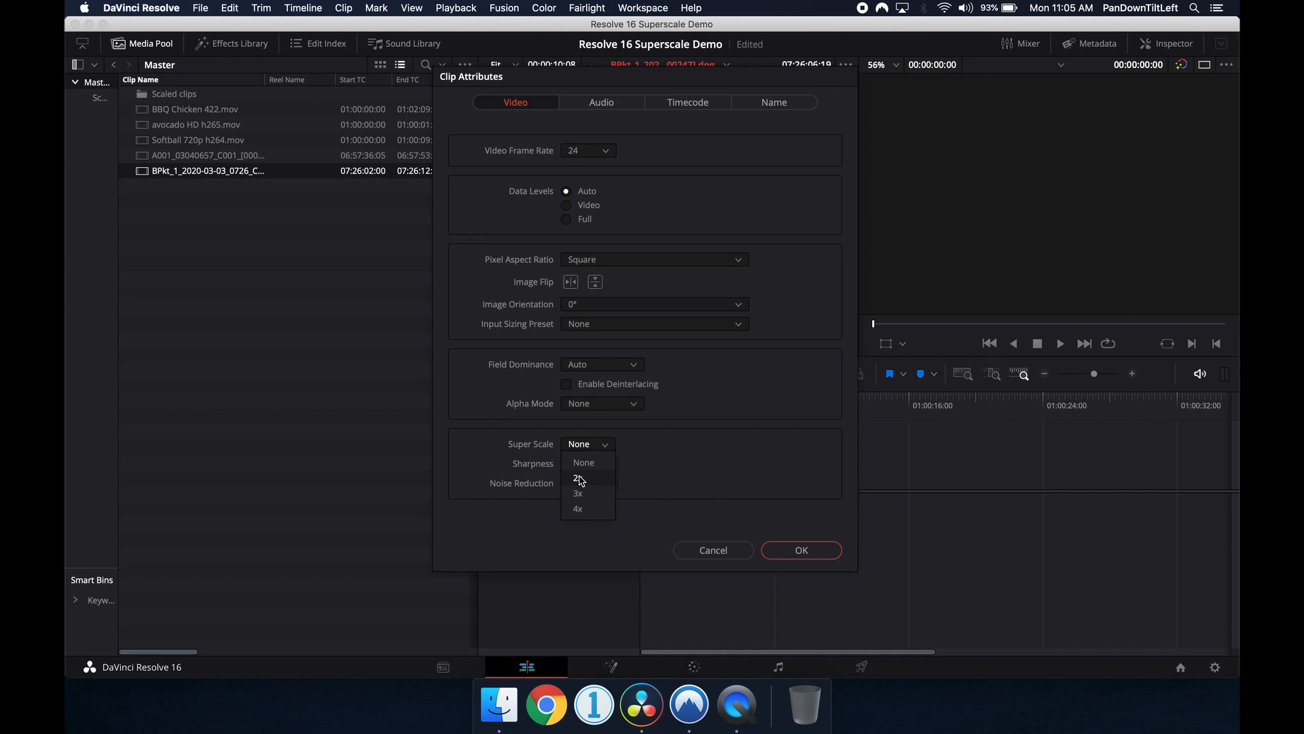
click(577, 478)
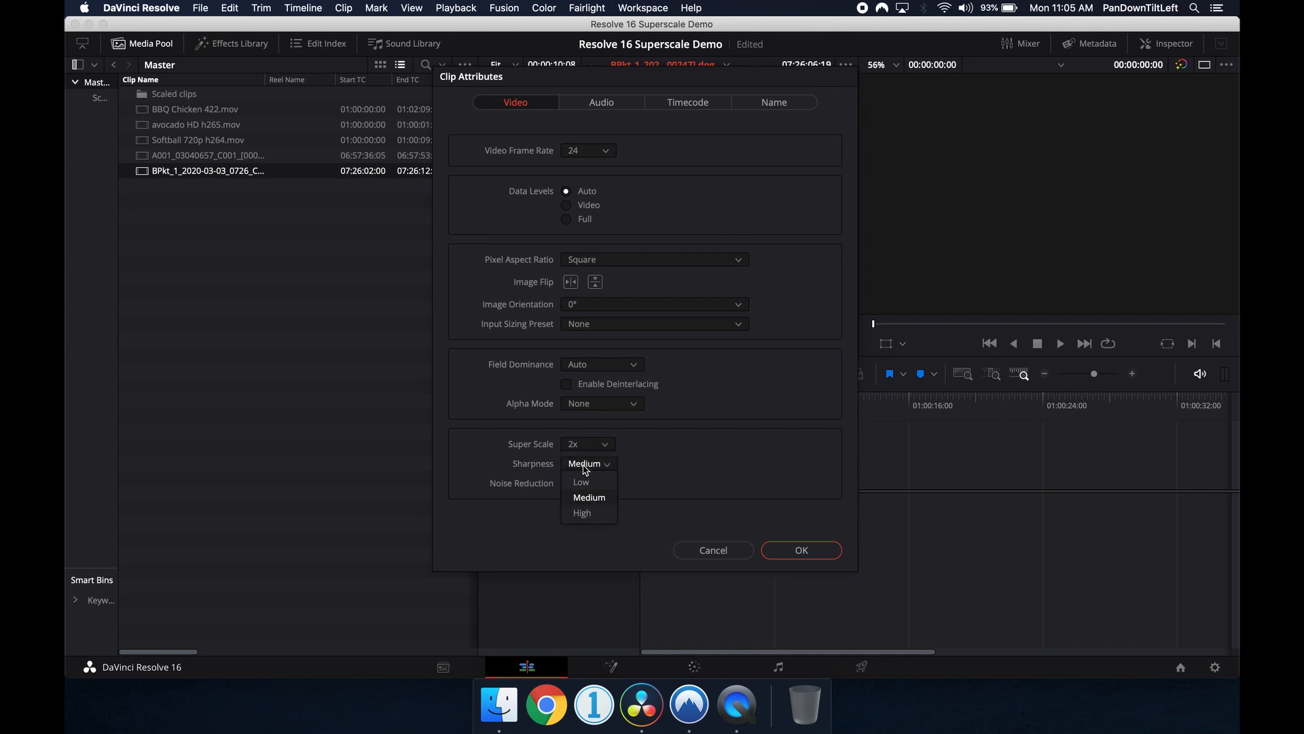
mouse_move(630, 466)
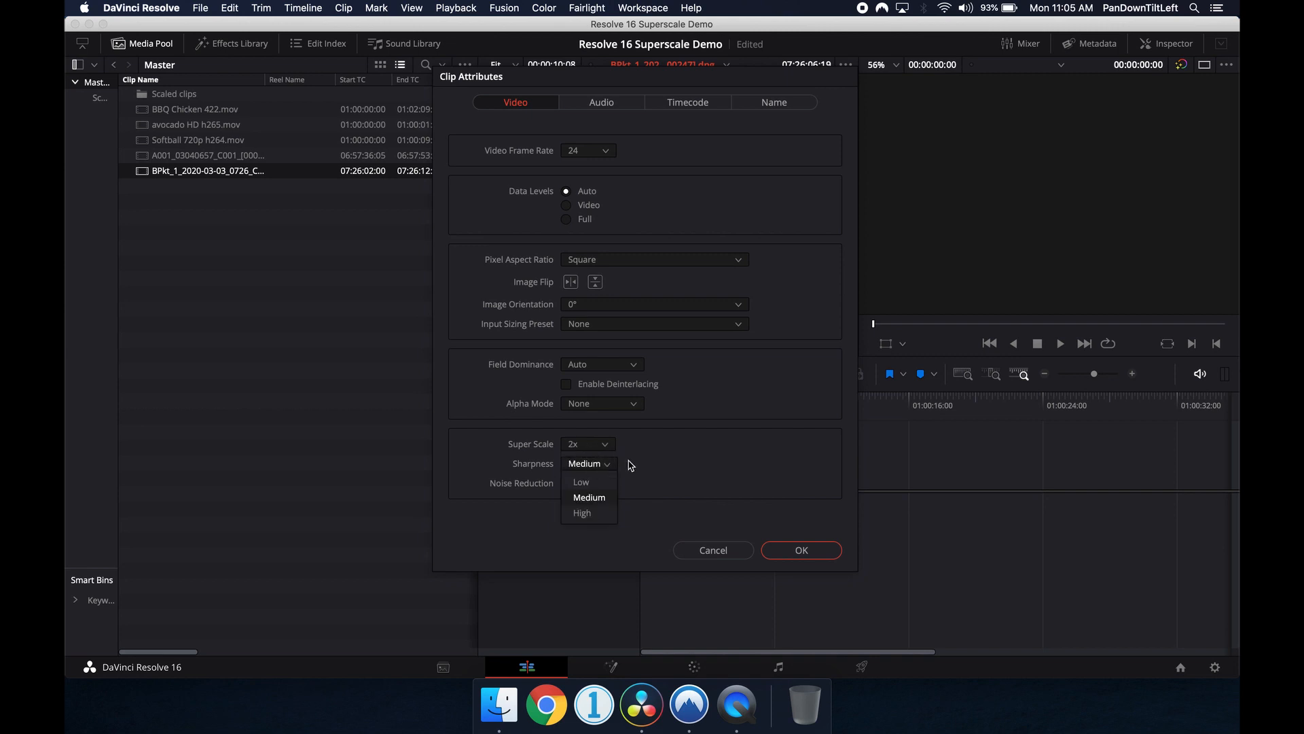
click(588, 482)
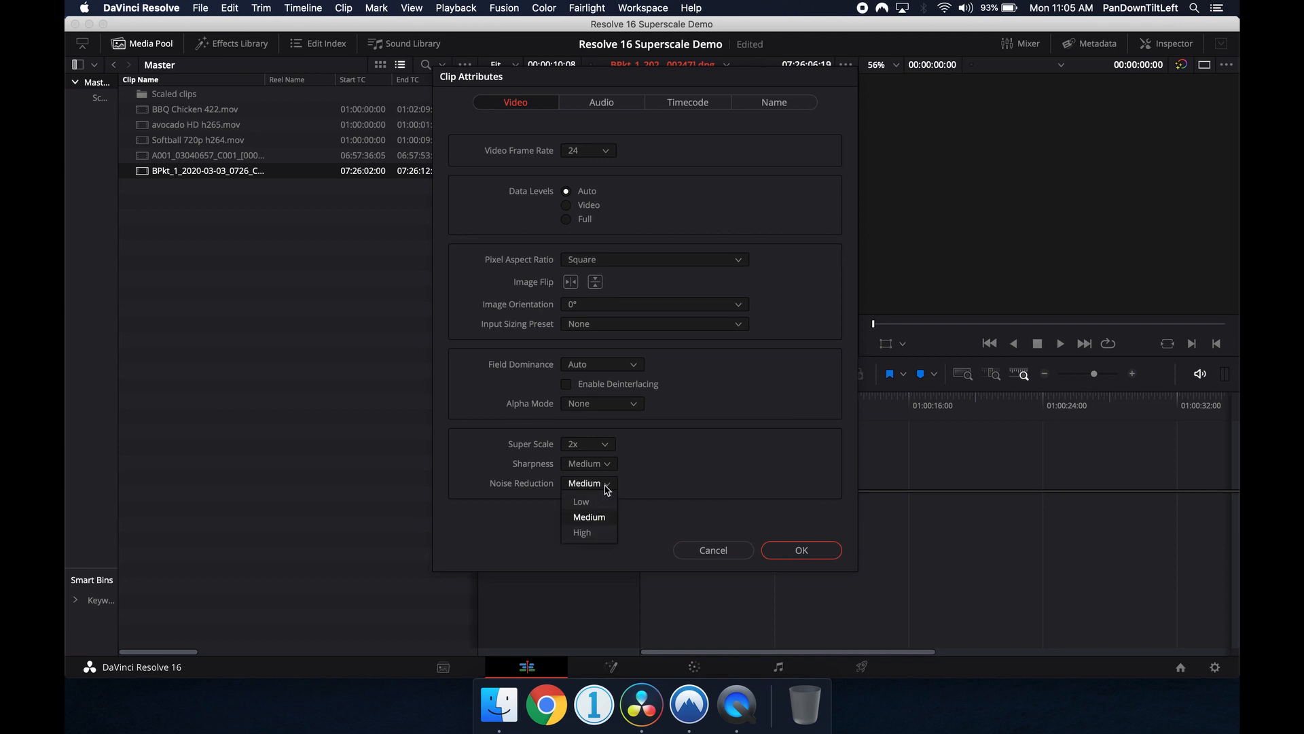
mouse_move(608, 522)
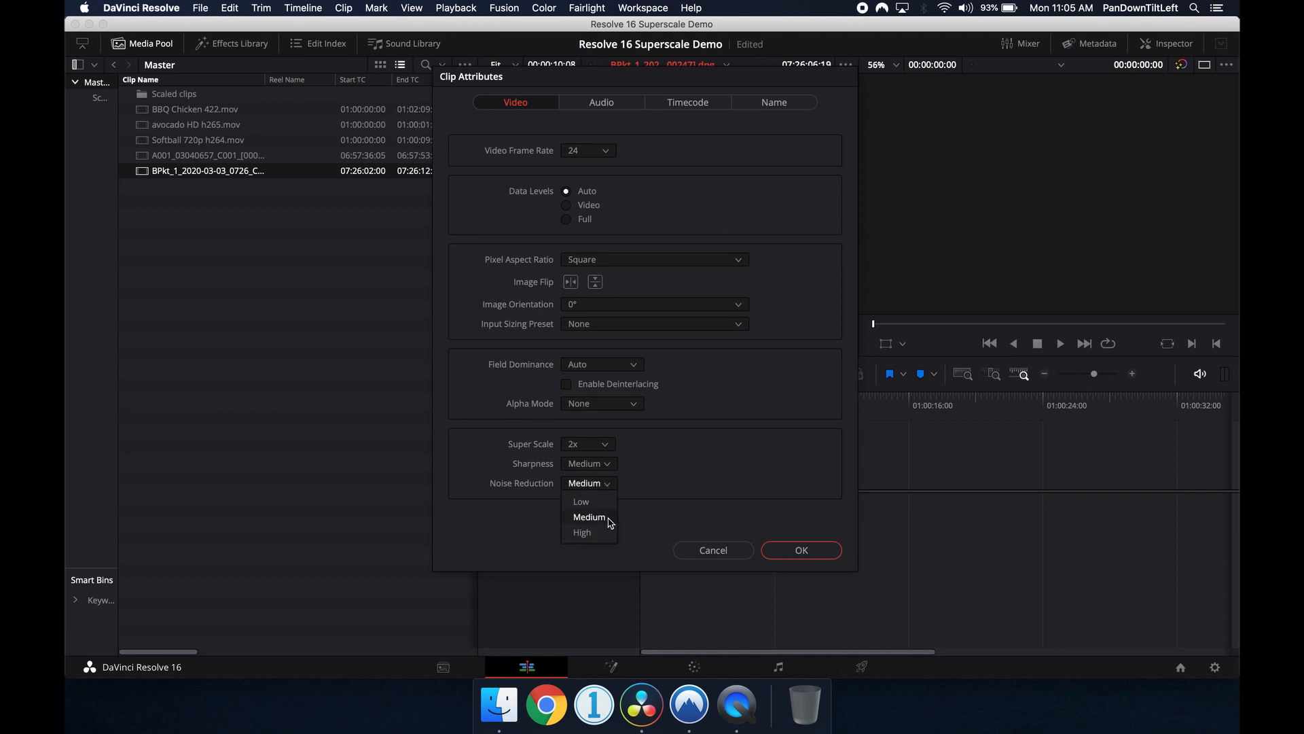
click(589, 516)
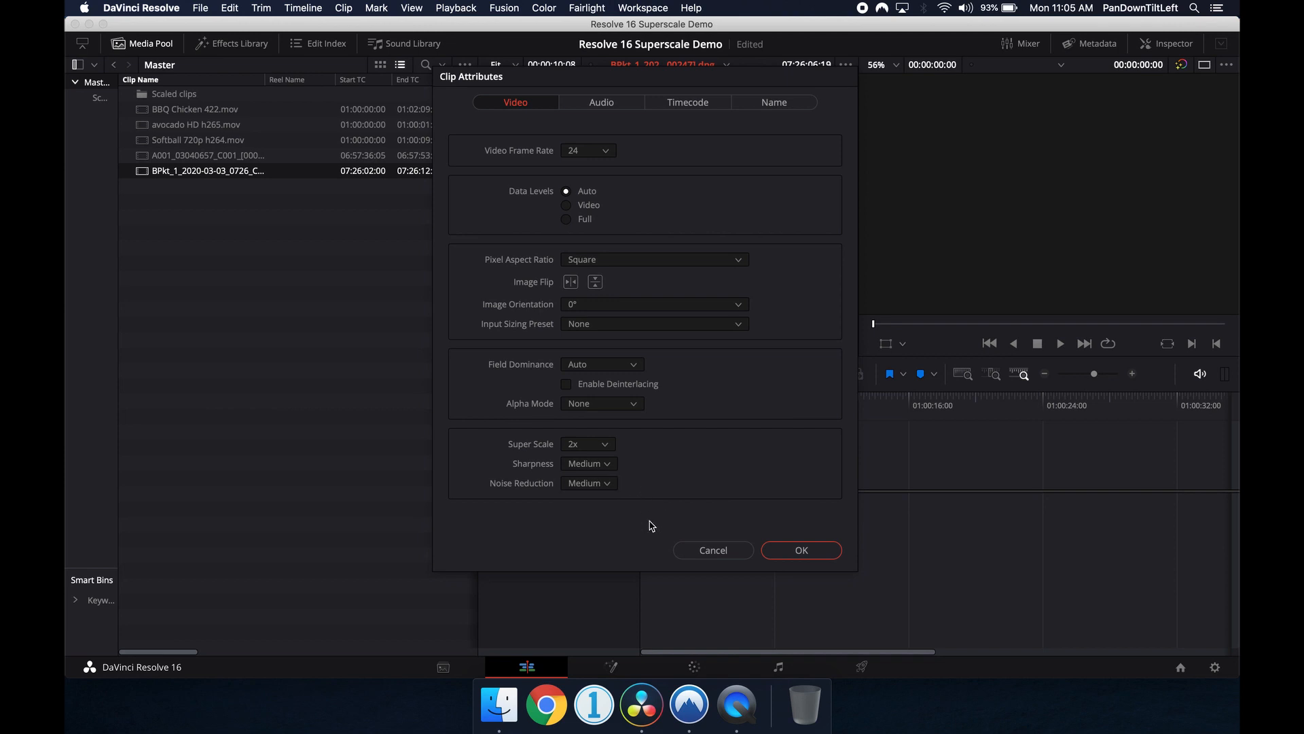
click(800, 550)
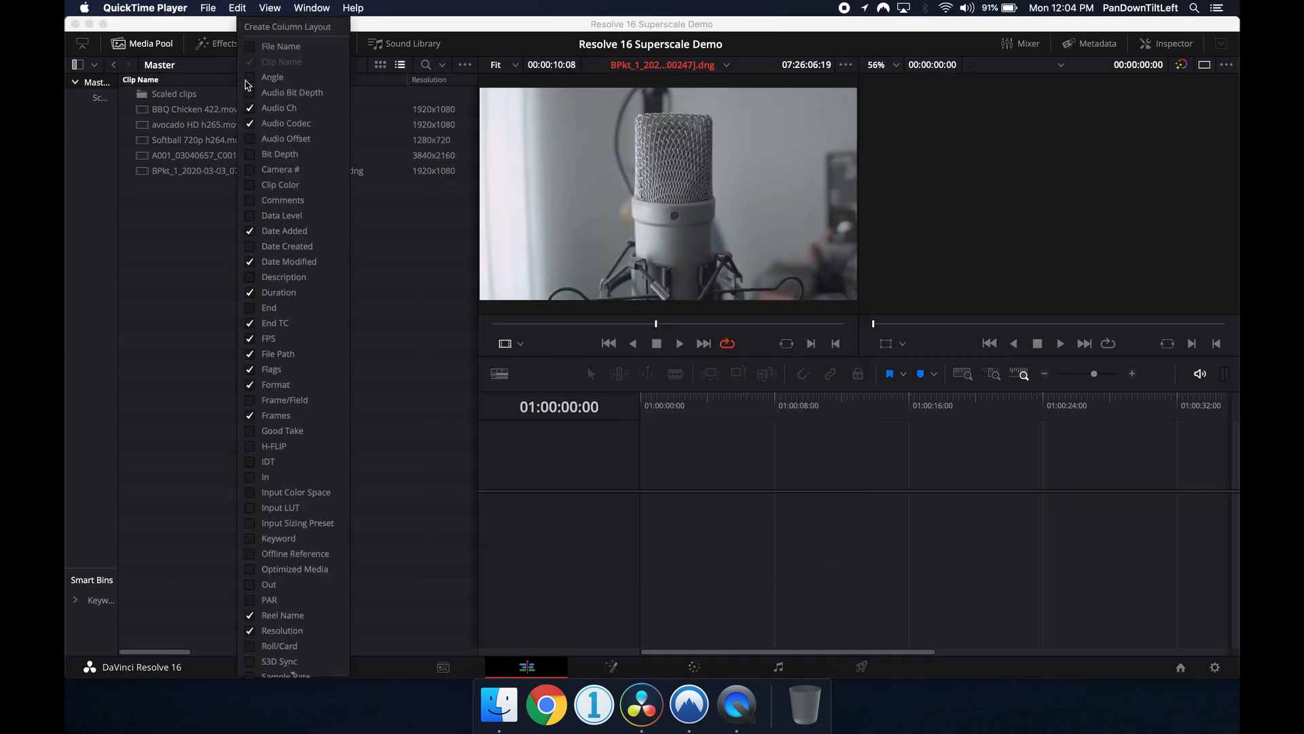
Step: Enable the Resolution column in the Media Pool list view
click(407, 333)
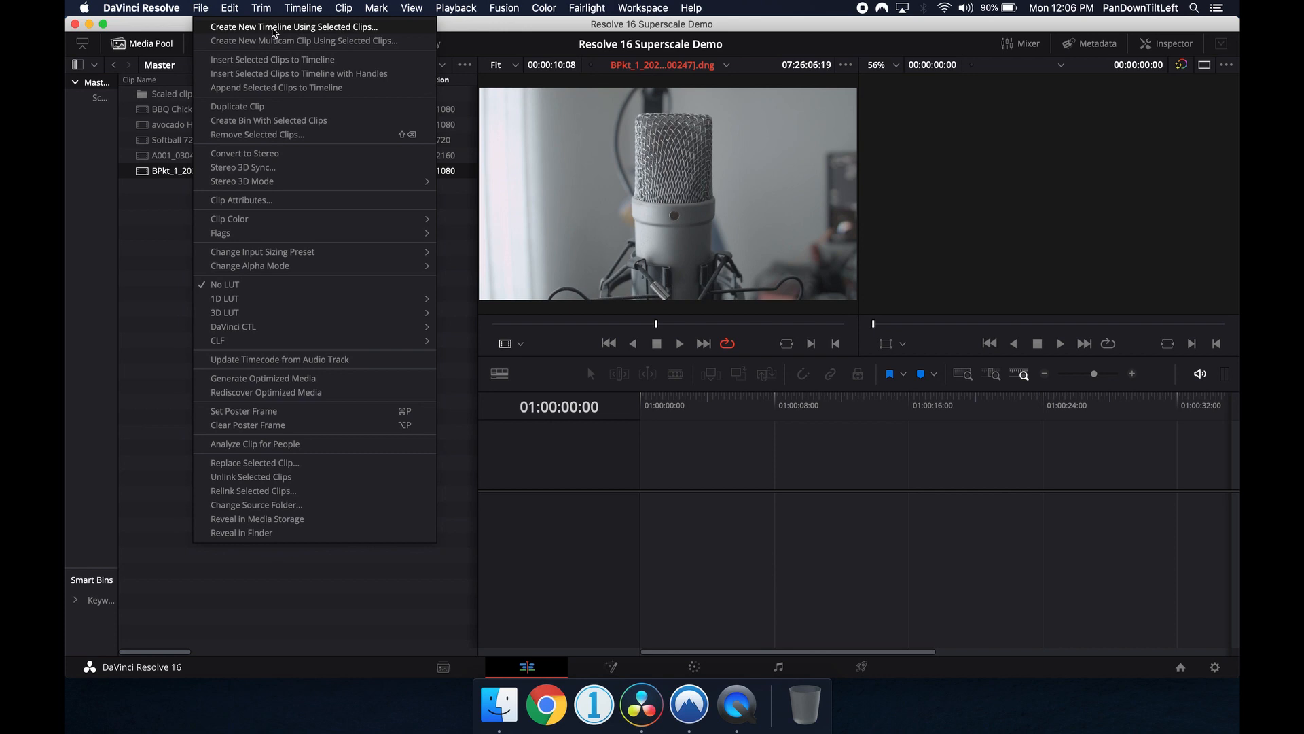
Step: Create the 'HD to 4K' timeline with custom 3840 x 2160 Ultra HD format
click(293, 26)
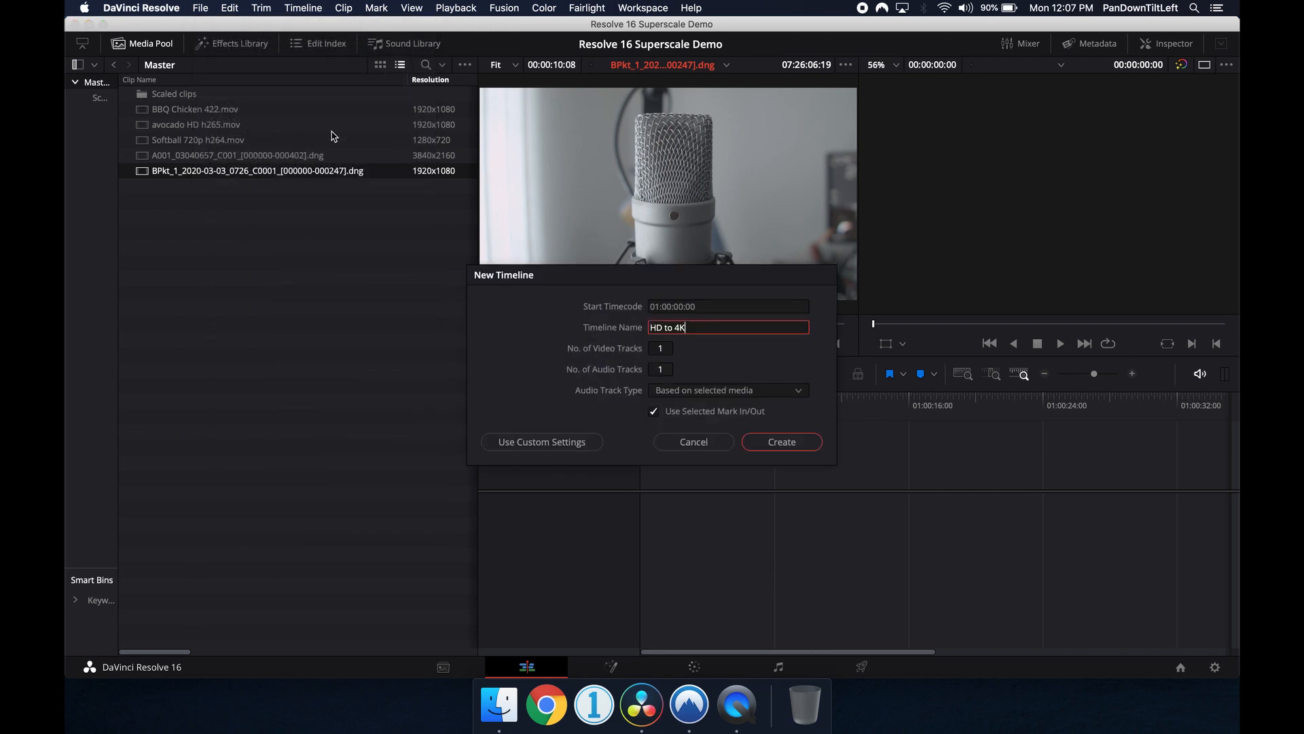
click(540, 442)
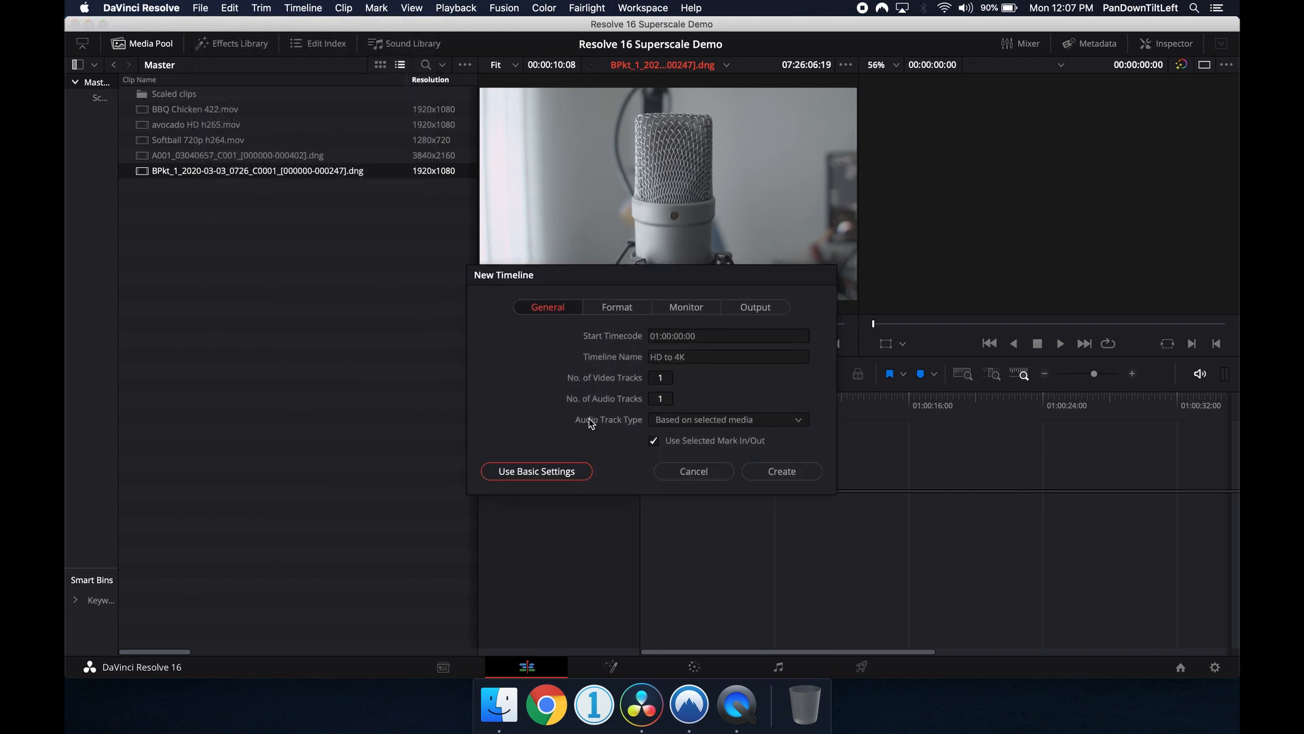
click(617, 306)
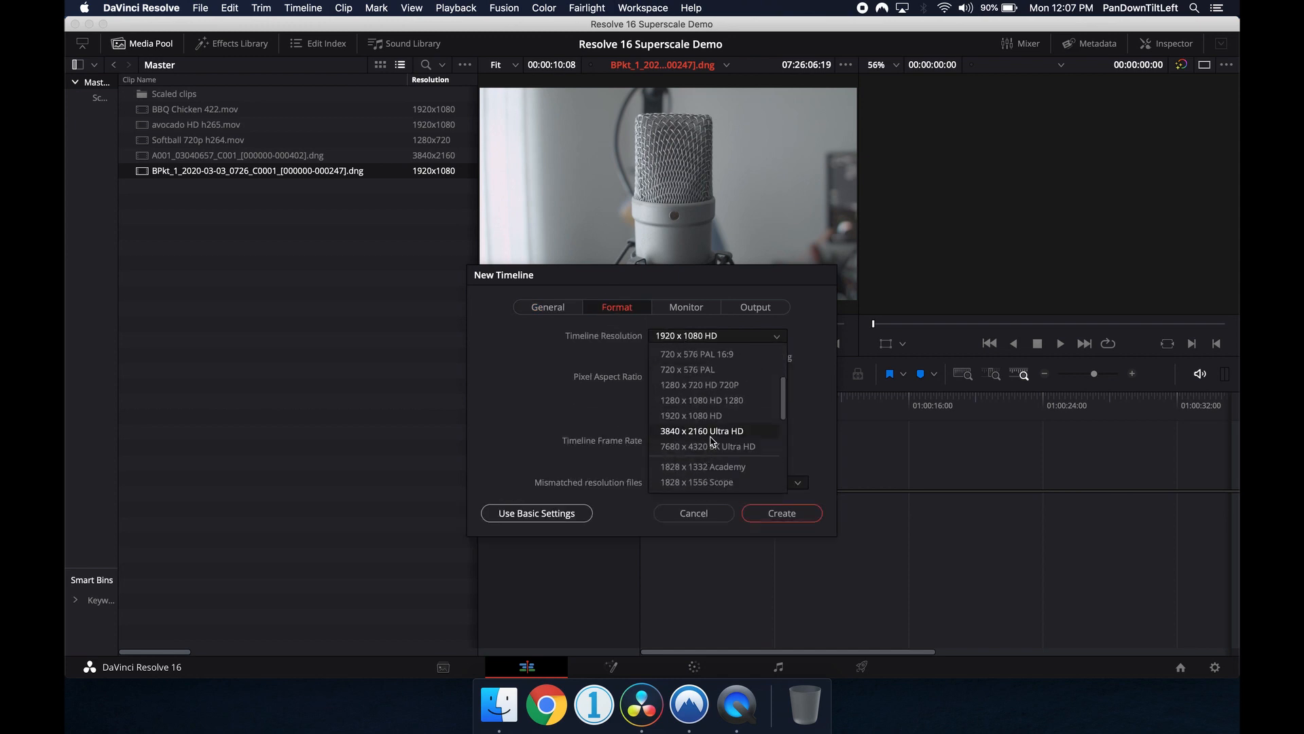
click(701, 431)
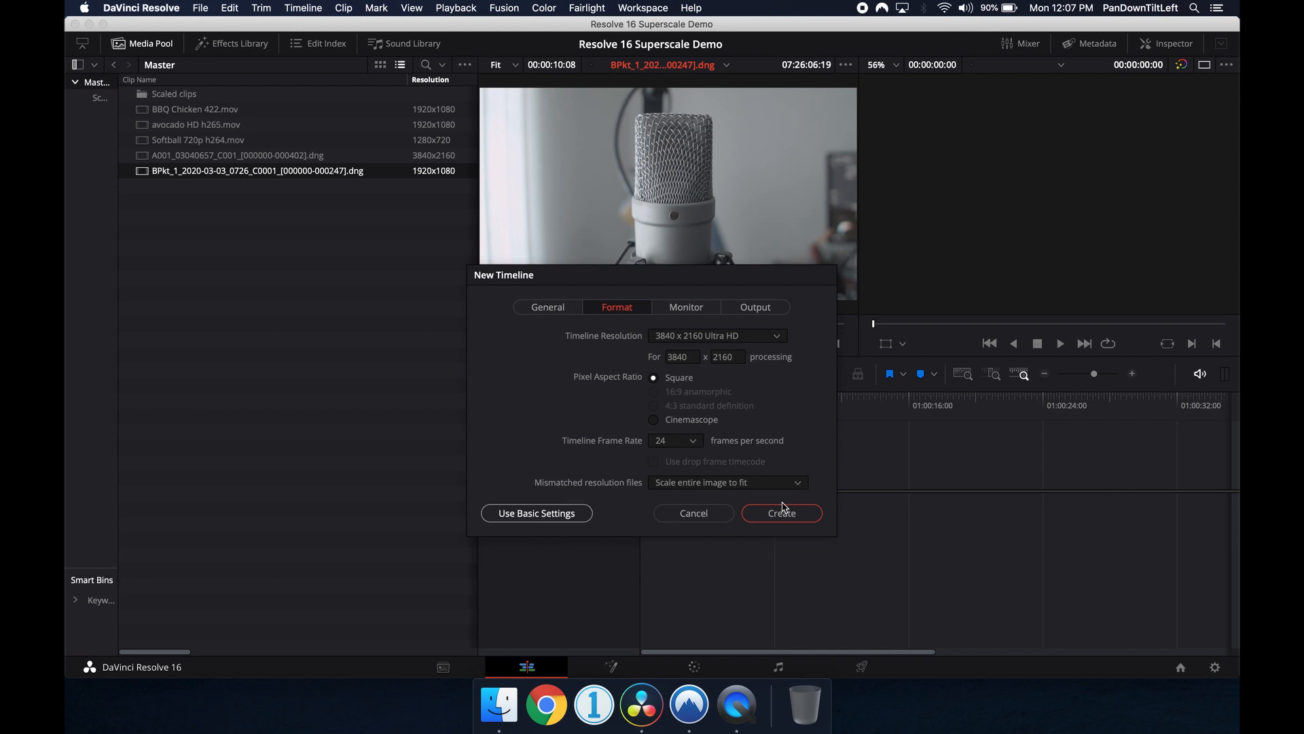
click(781, 513)
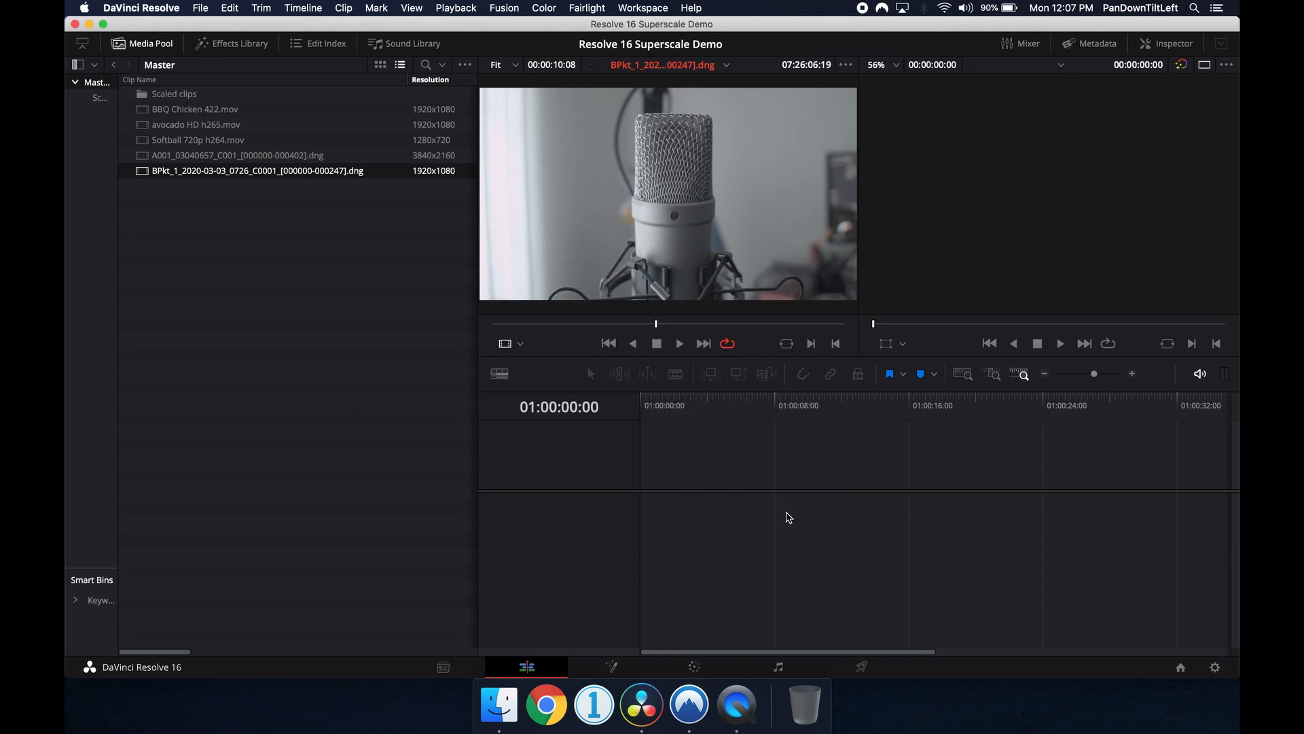